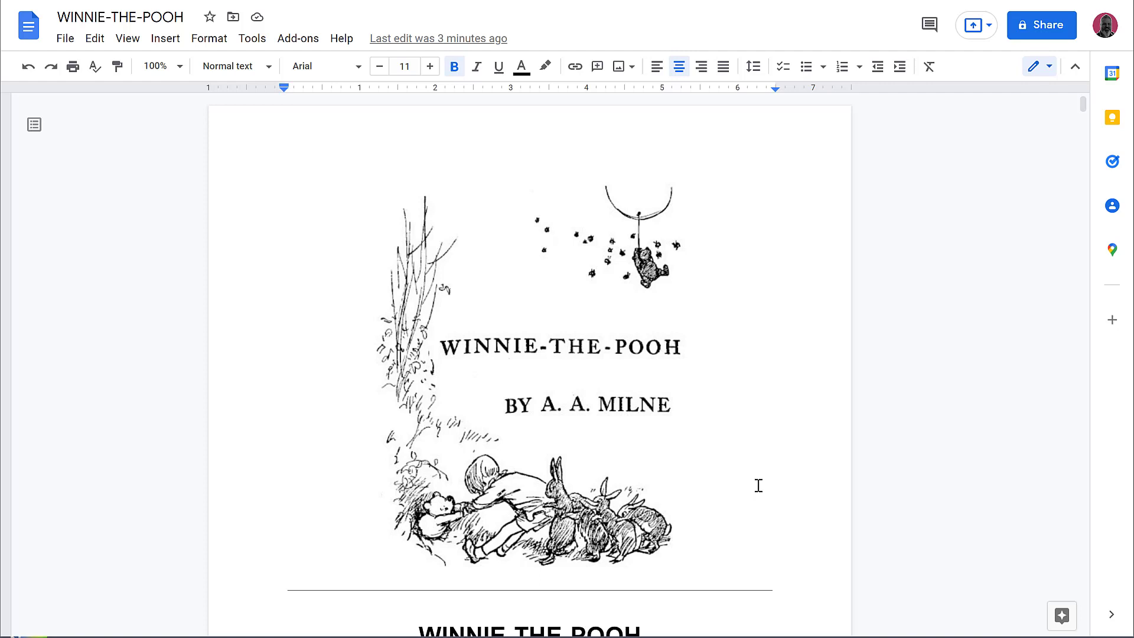
mouse_move(977, 354)
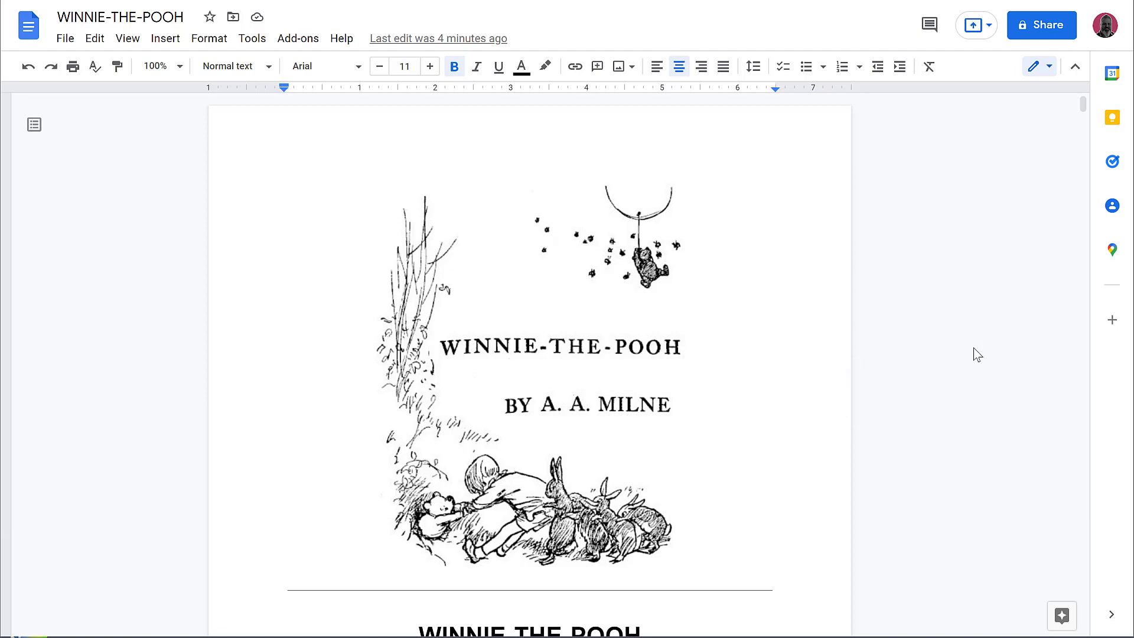
mouse_move(1032, 181)
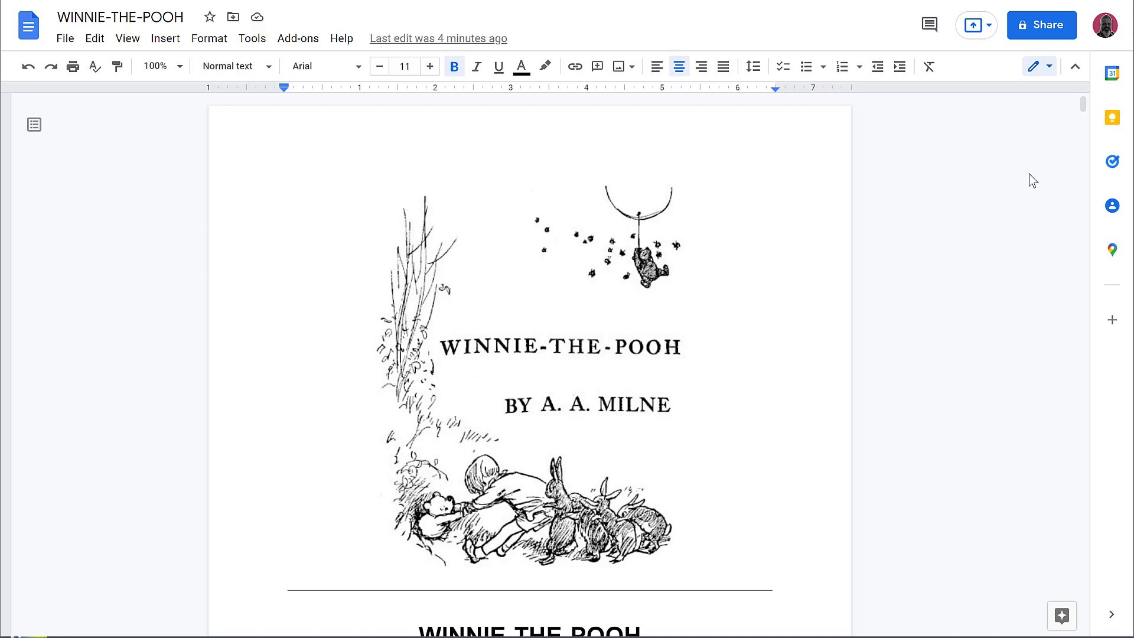
Start a Microsoft Word (.docx) download of the Winnie-the-Pooh document from the File menu
scroll("down", 3)
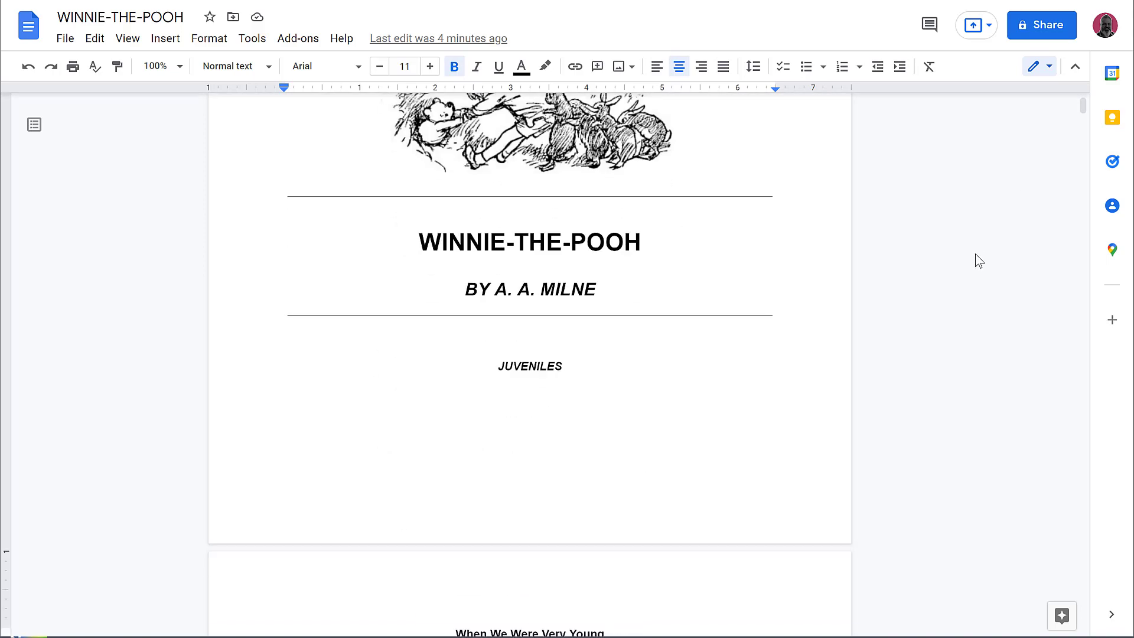
scroll("down", 3)
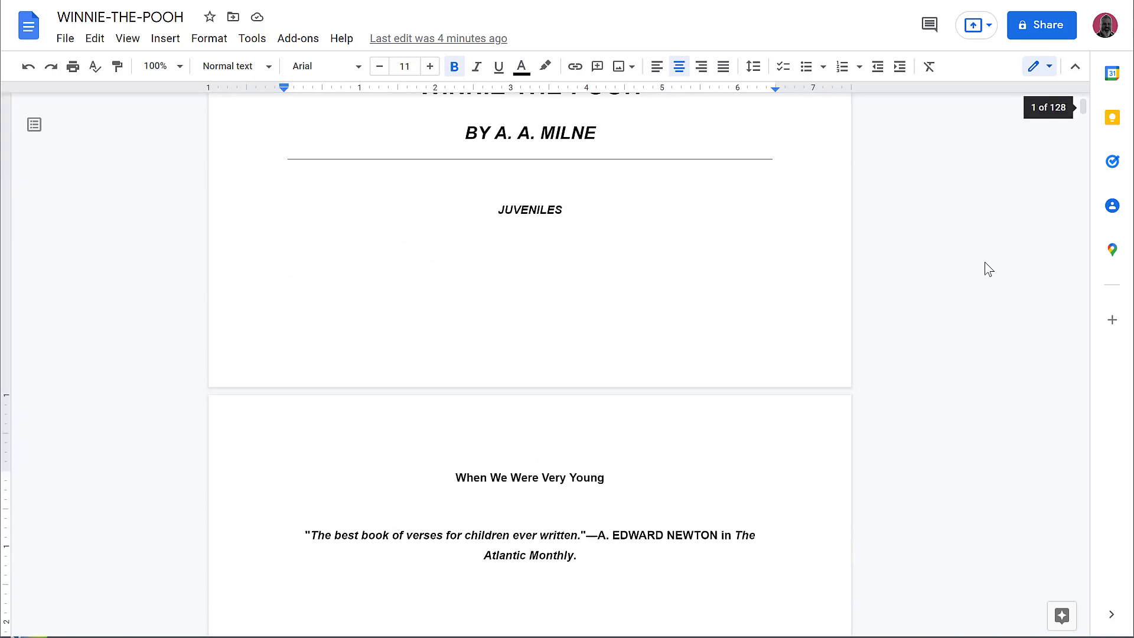
scroll("up", 3)
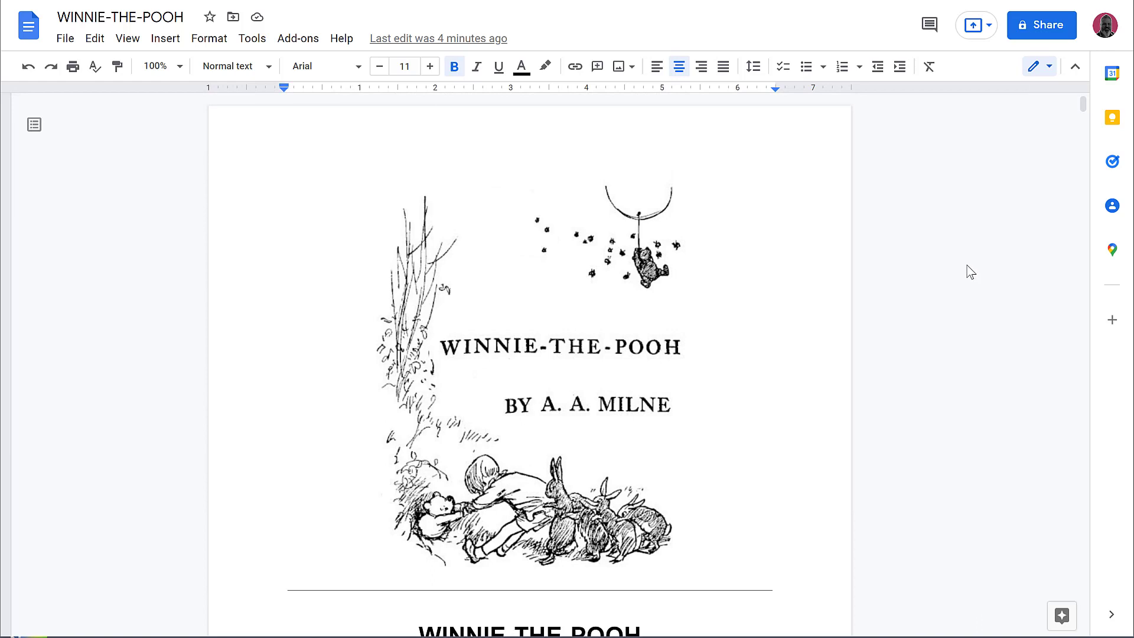
mouse_move(309, 332)
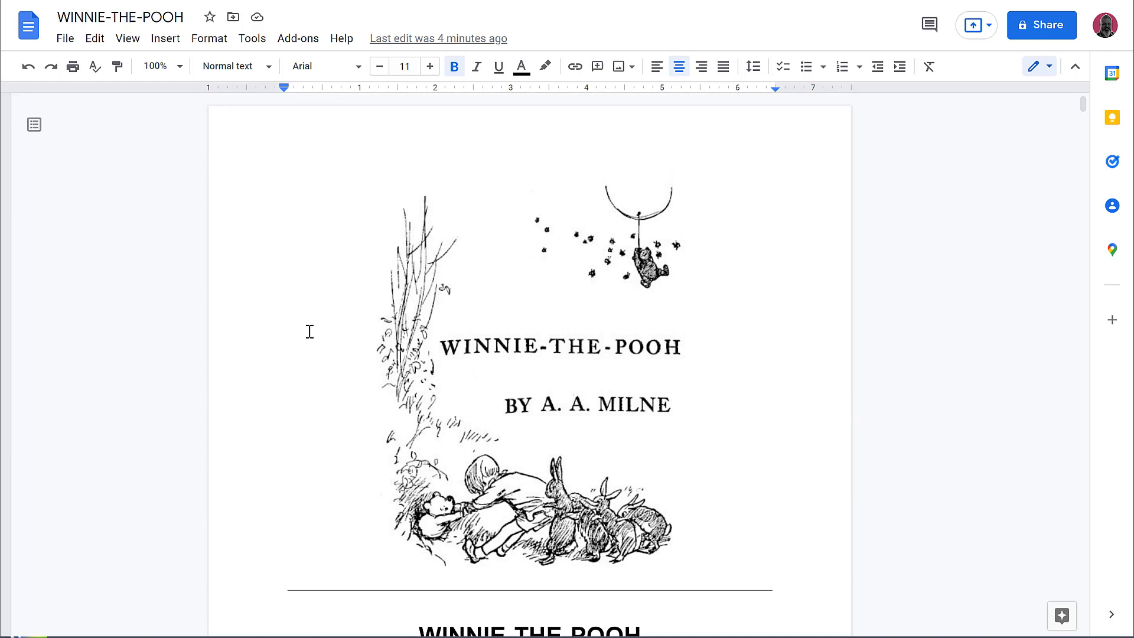
left_click(65, 38)
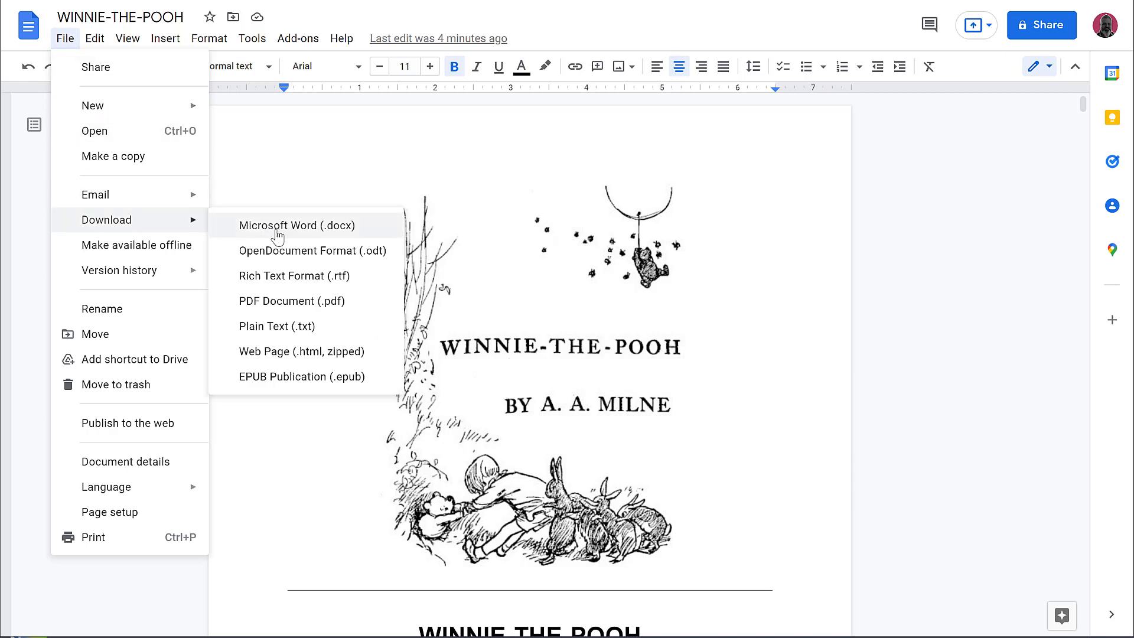
mouse_move(295, 275)
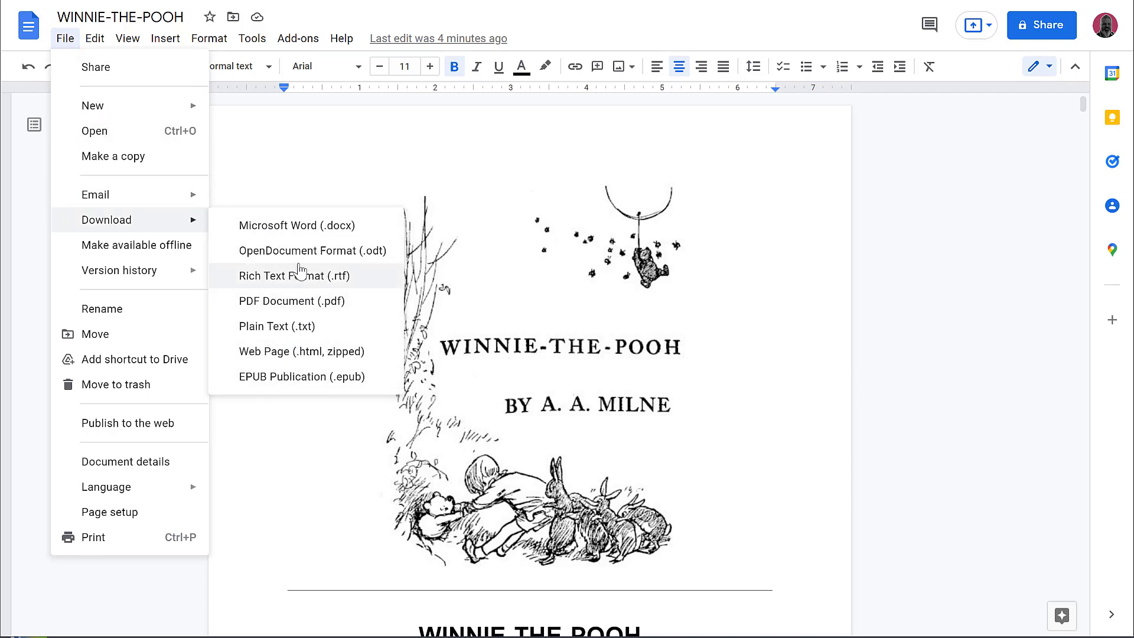
mouse_move(289, 224)
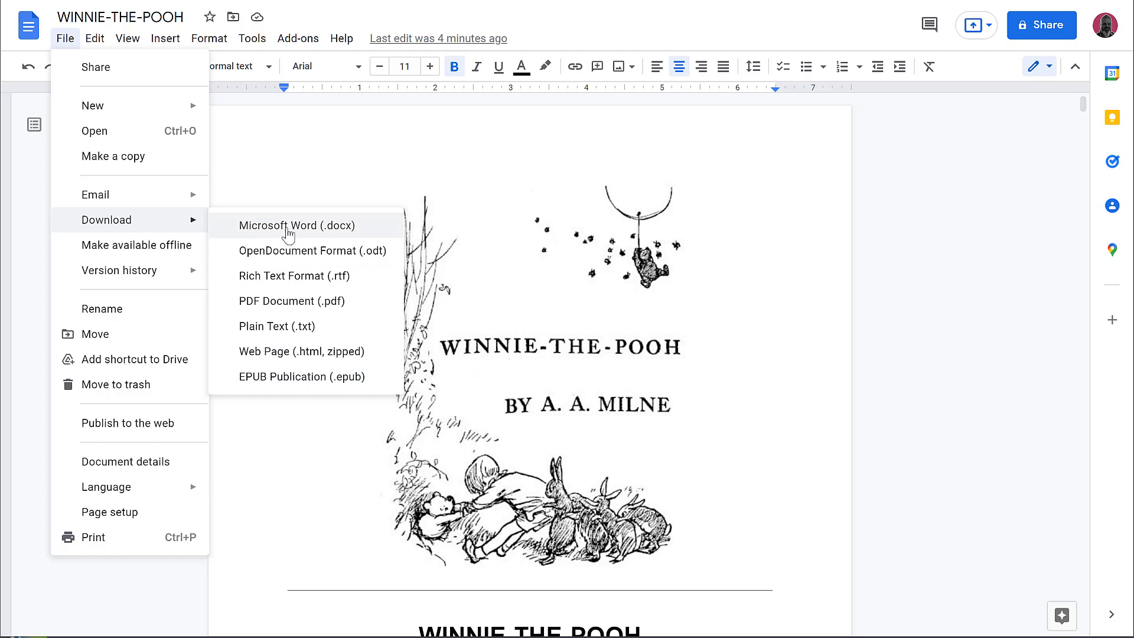
mouse_move(307, 376)
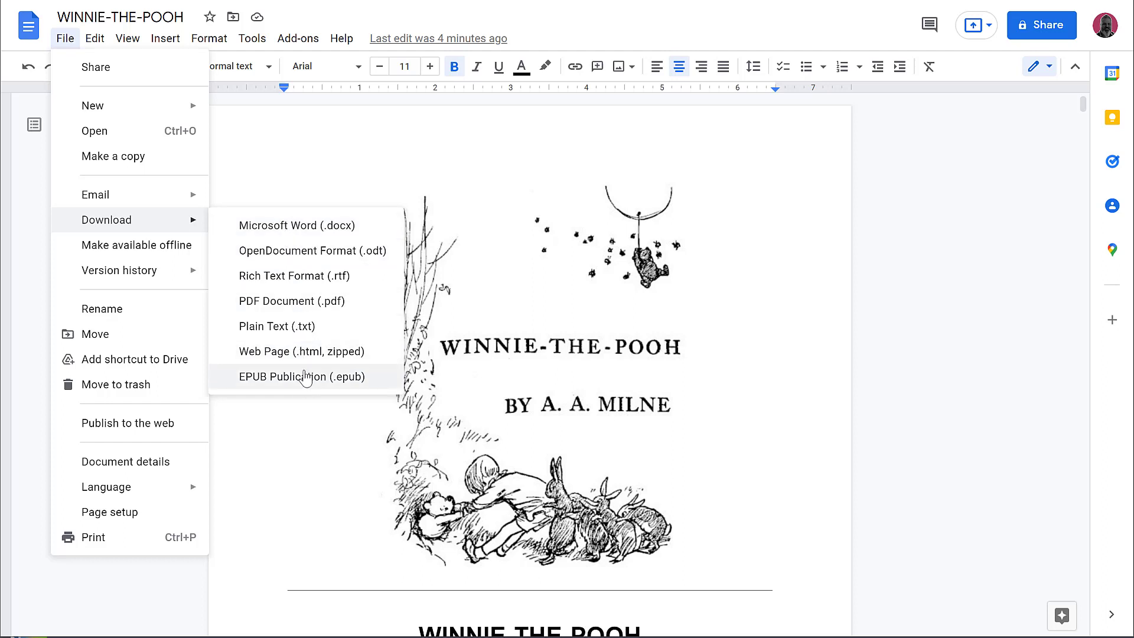
mouse_move(376, 231)
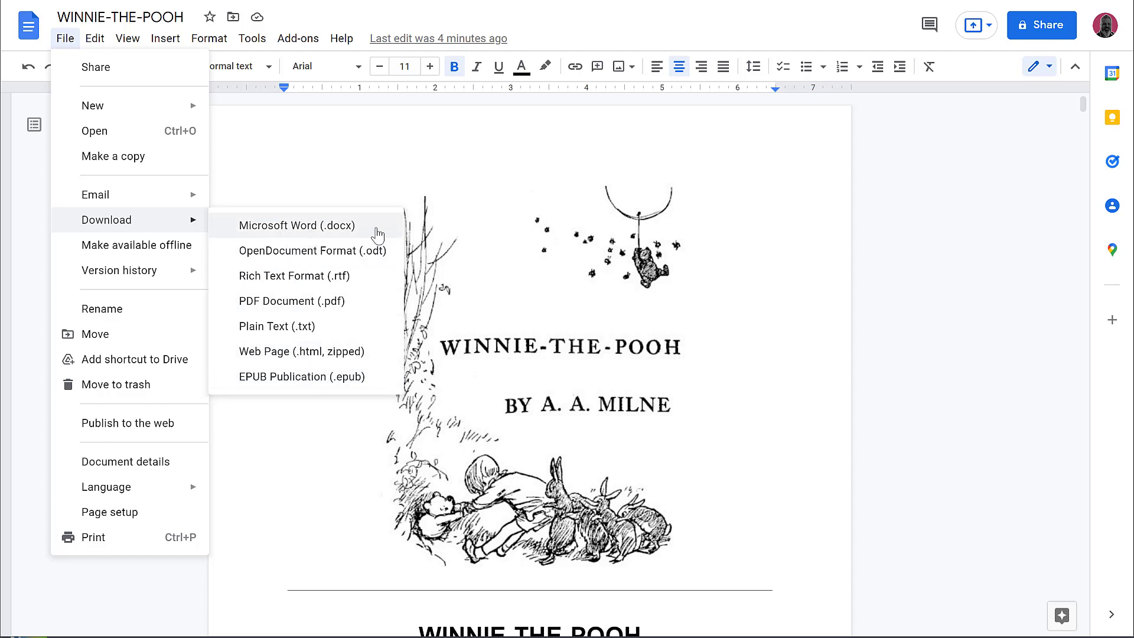
mouse_move(268, 238)
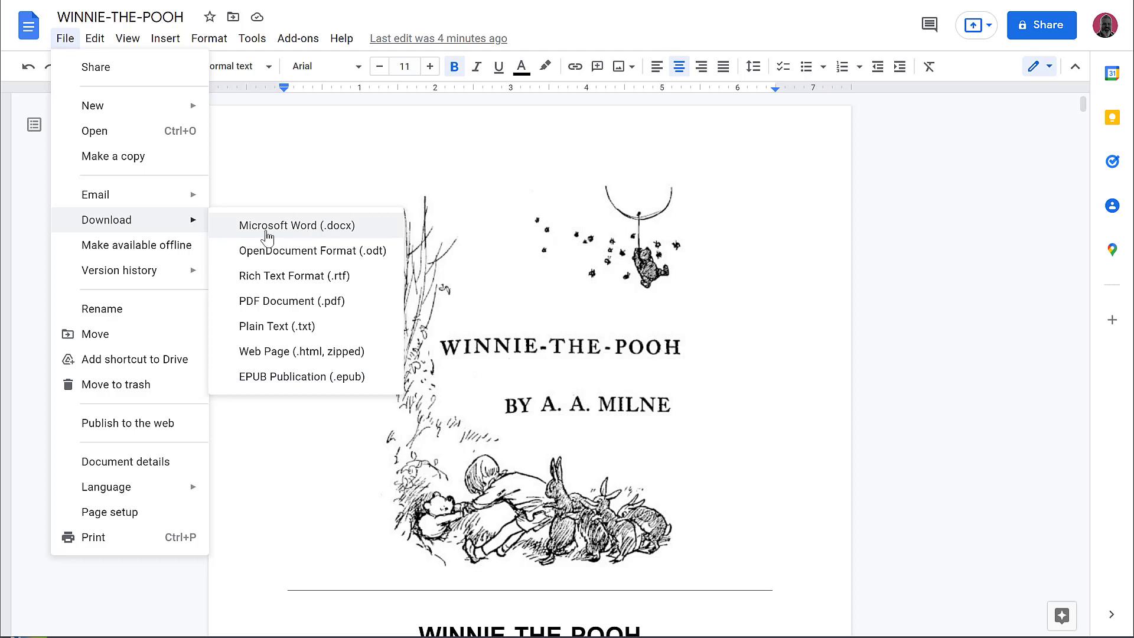
left_click(297, 225)
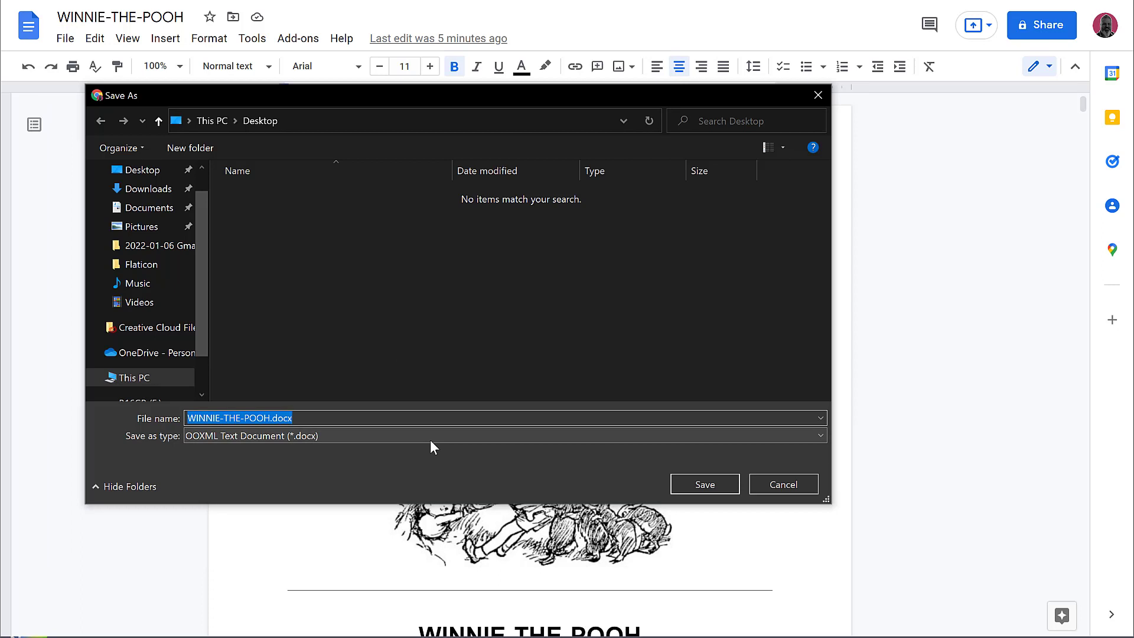
mouse_move(235, 442)
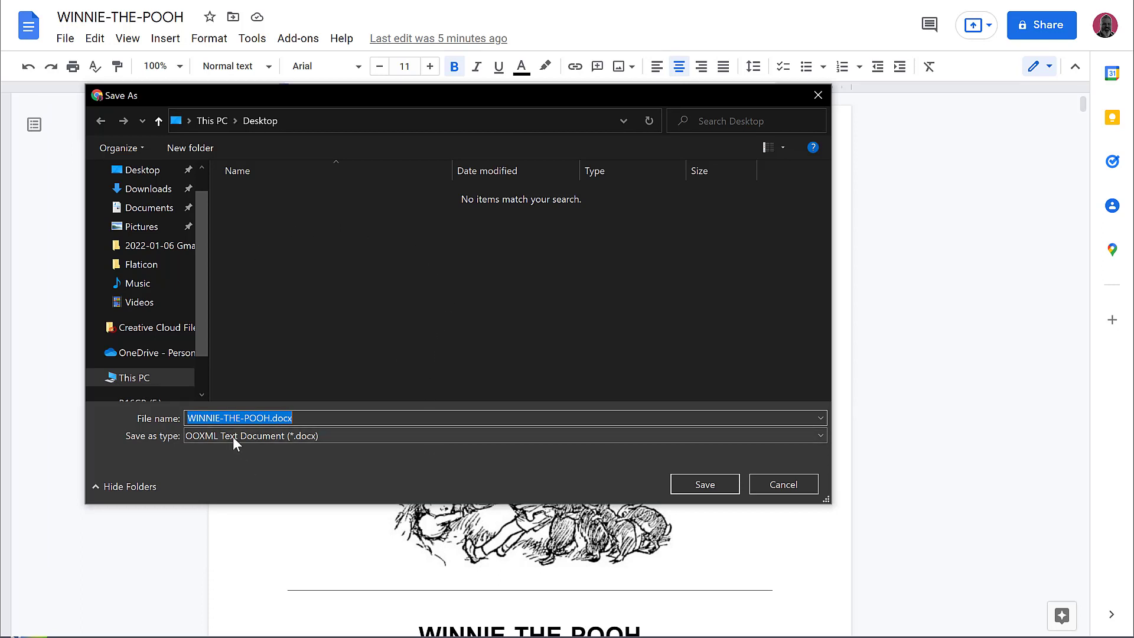
mouse_move(297, 472)
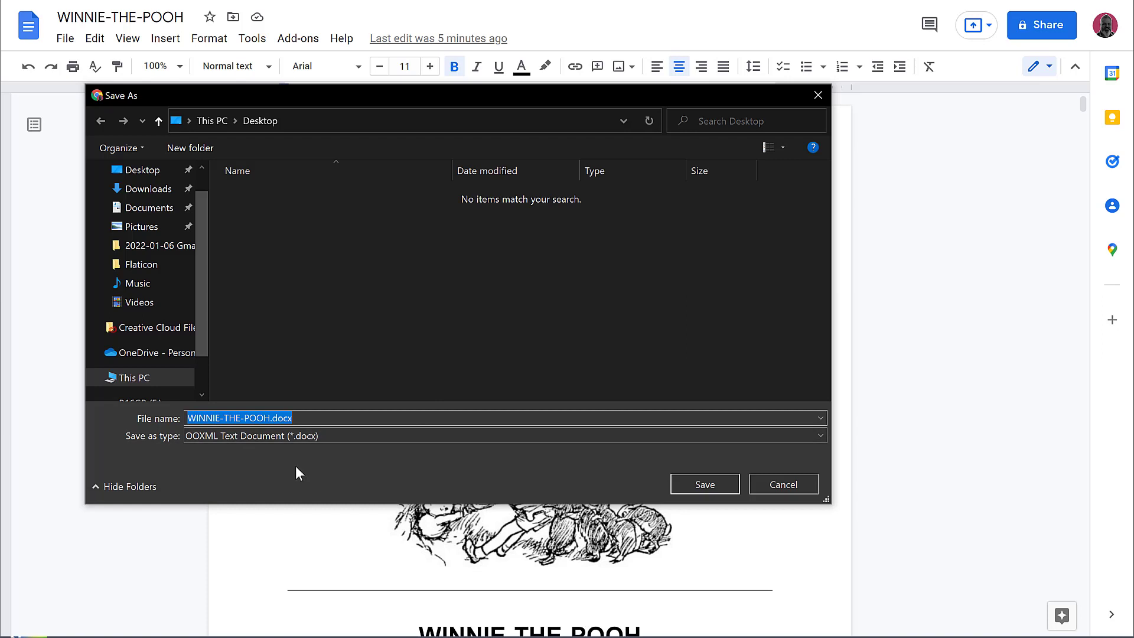
mouse_move(705, 484)
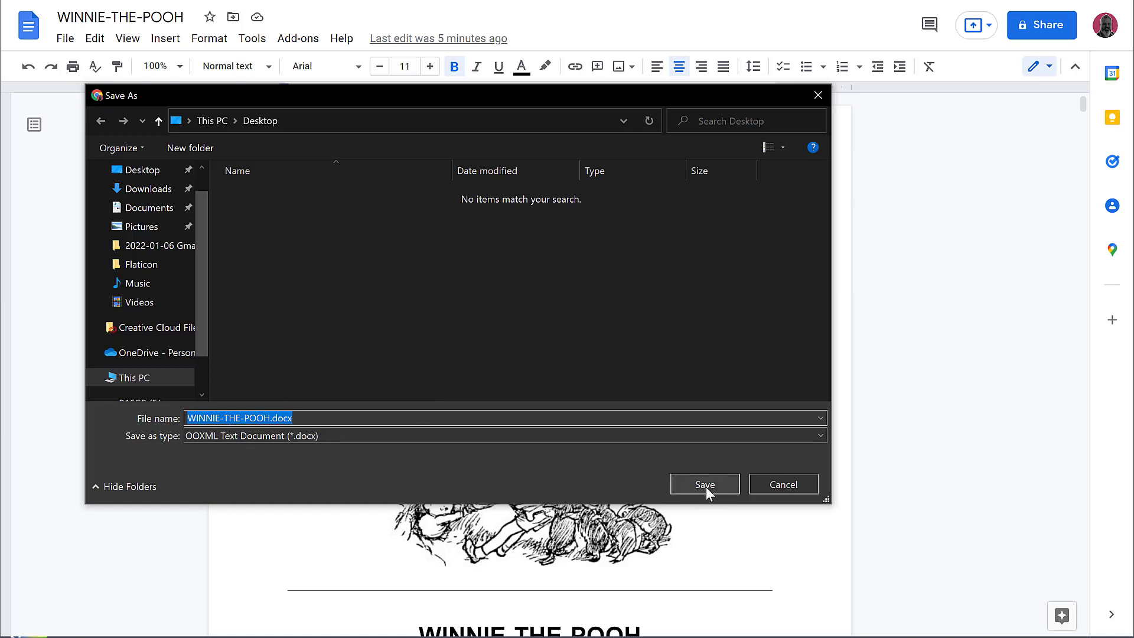
Save WINNIE-THE-POOH.docx to the Desktop with its default name
left_click(705, 485)
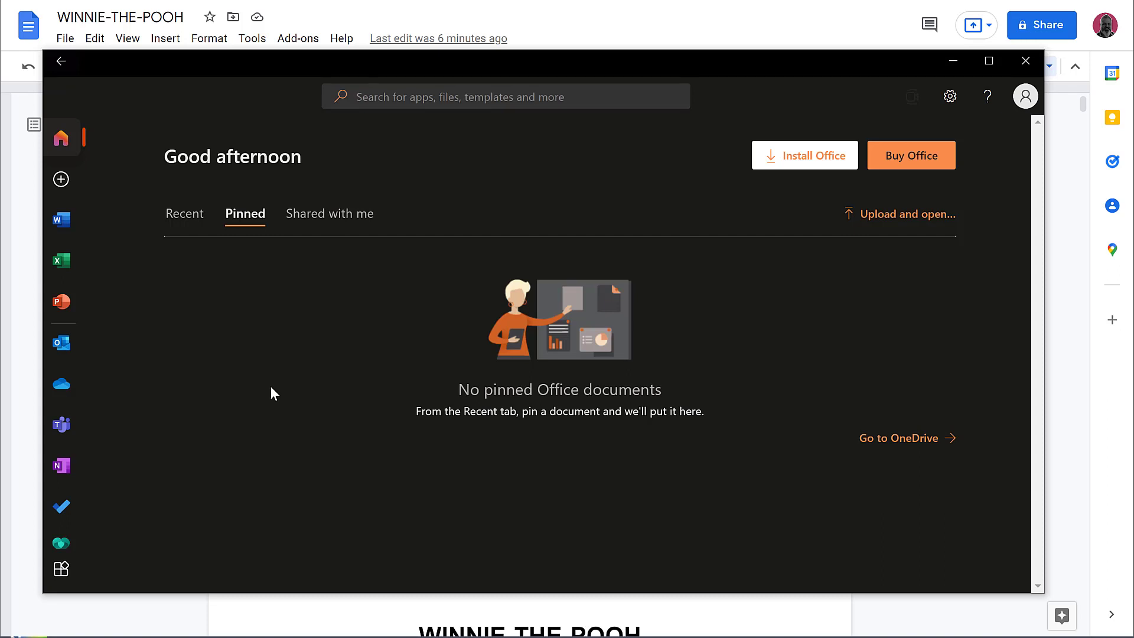
mouse_move(361, 435)
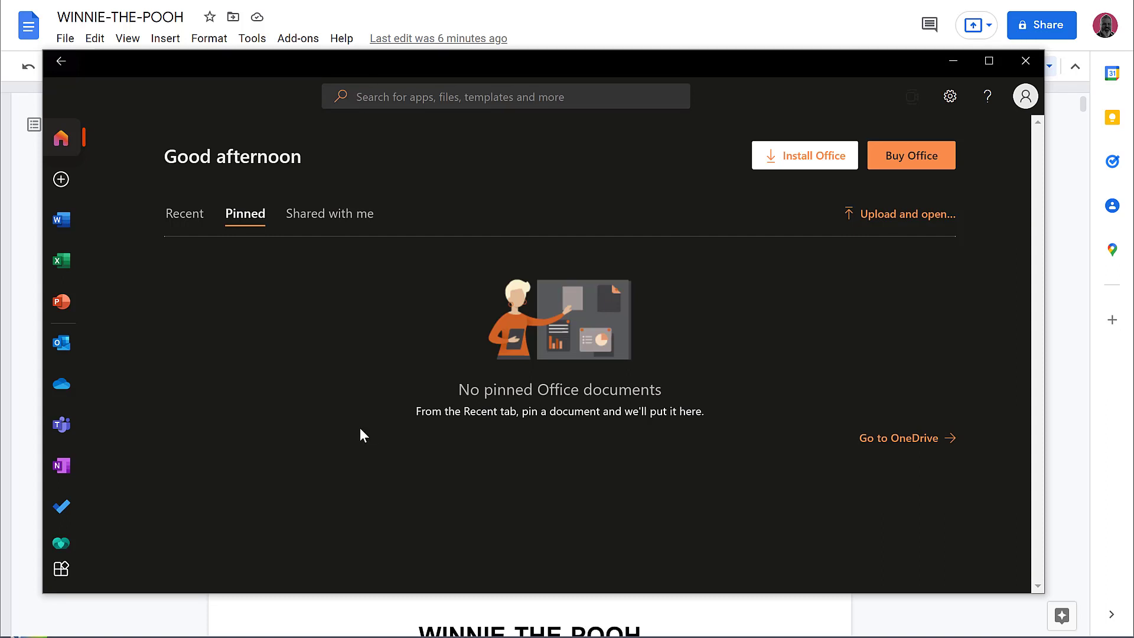
mouse_move(913, 279)
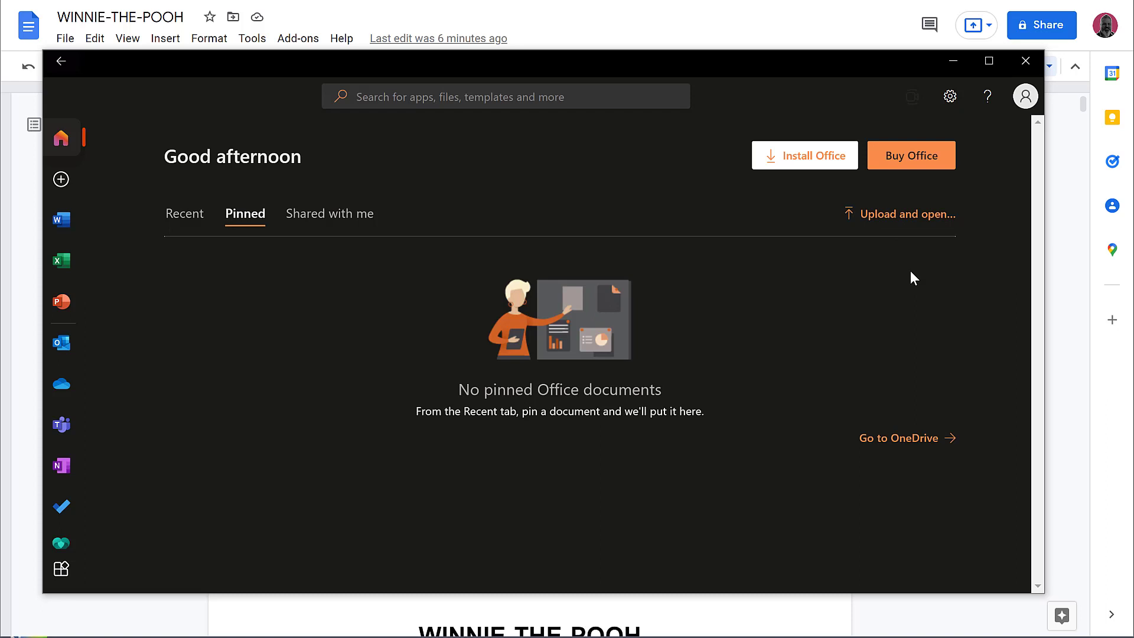
mouse_move(907, 214)
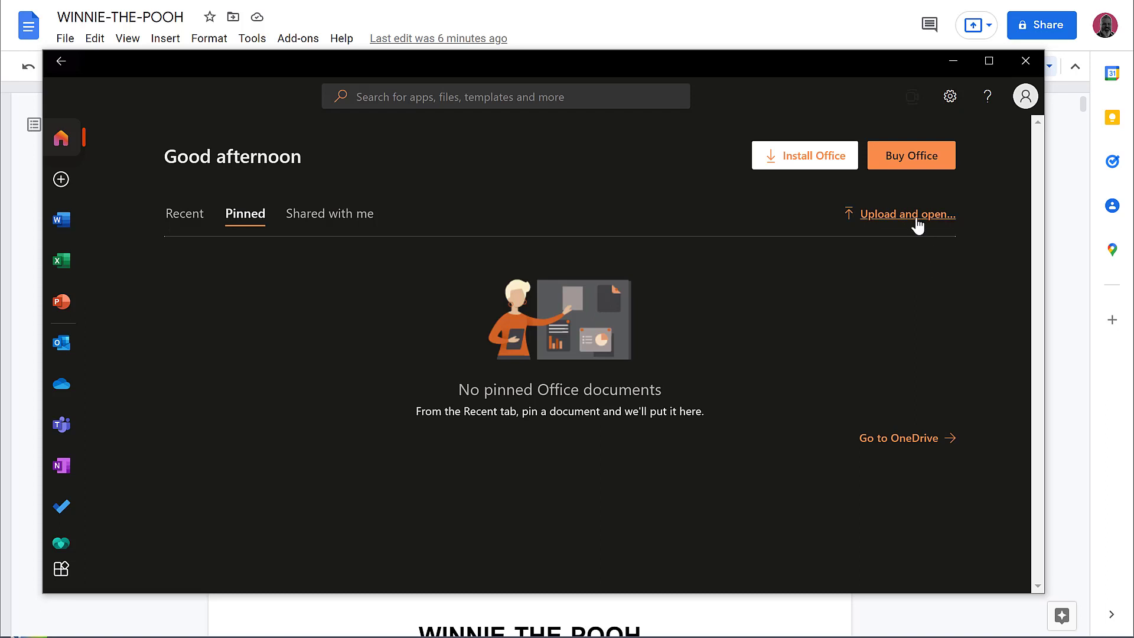
Upload WINNIE-THE-POOH.docx from the Desktop and open it in Word for the web
left_click(908, 214)
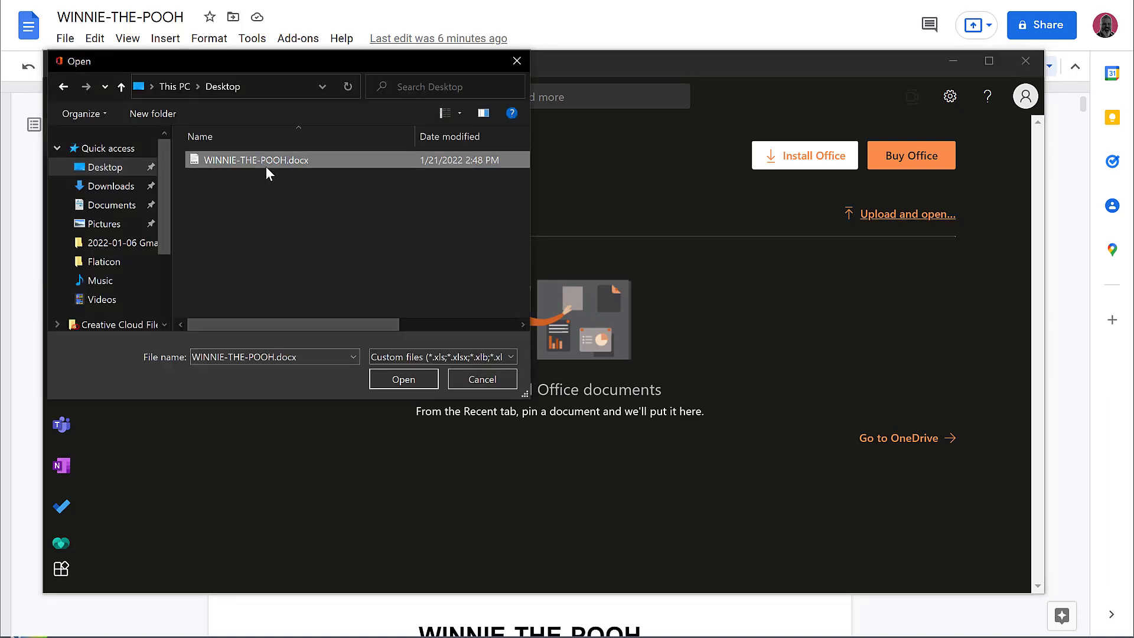
left_click(403, 378)
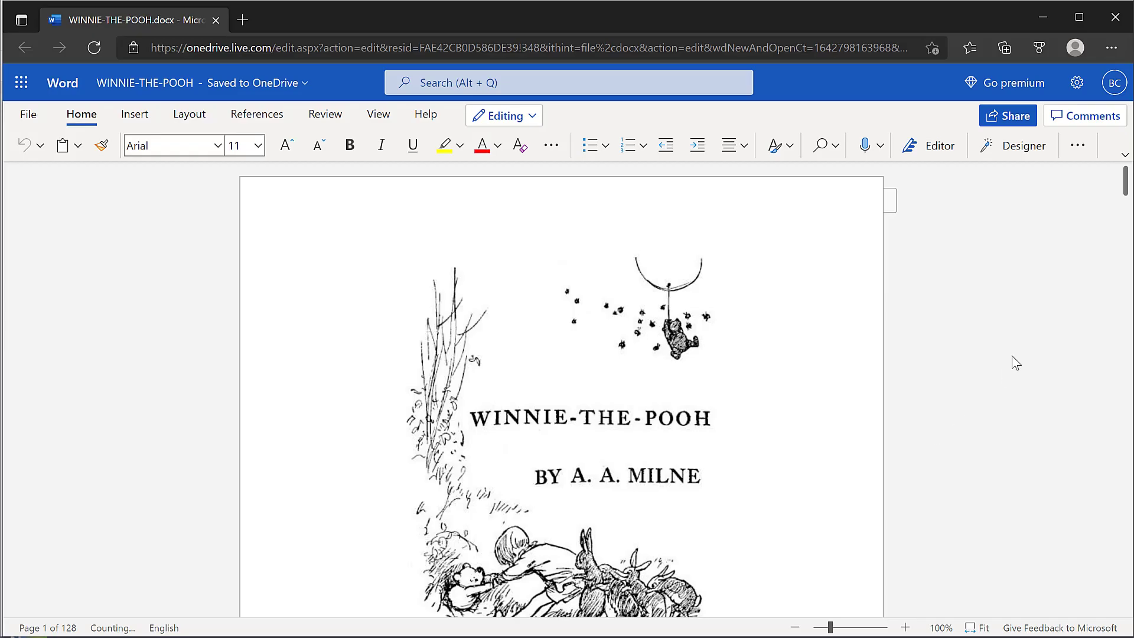
mouse_move(1119, 250)
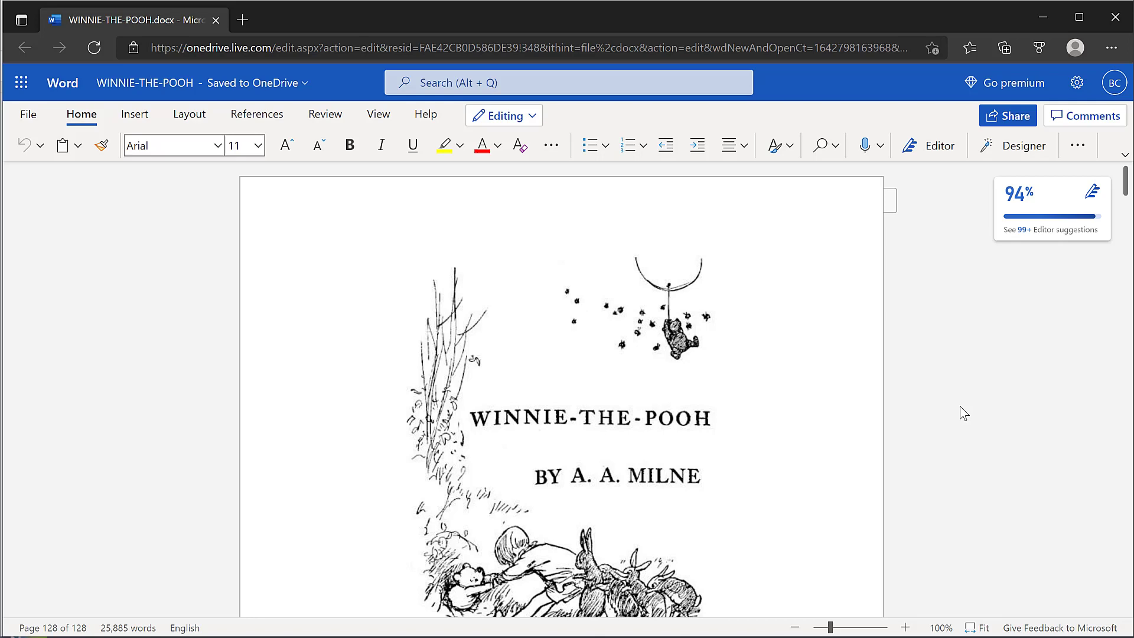
scroll("down", 3)
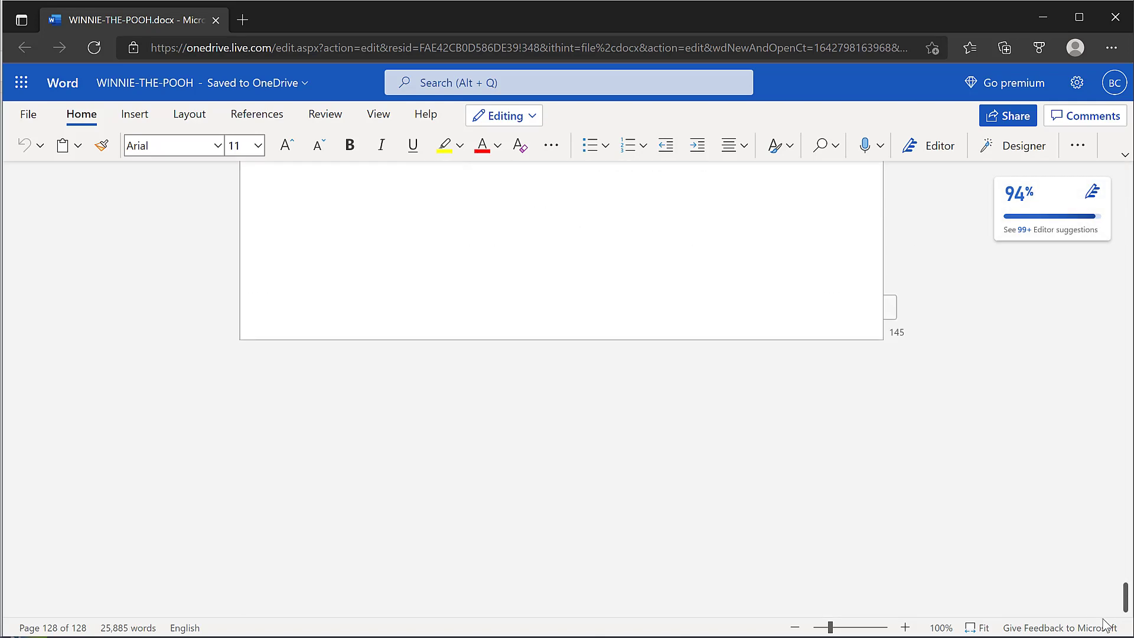
mouse_move(907, 354)
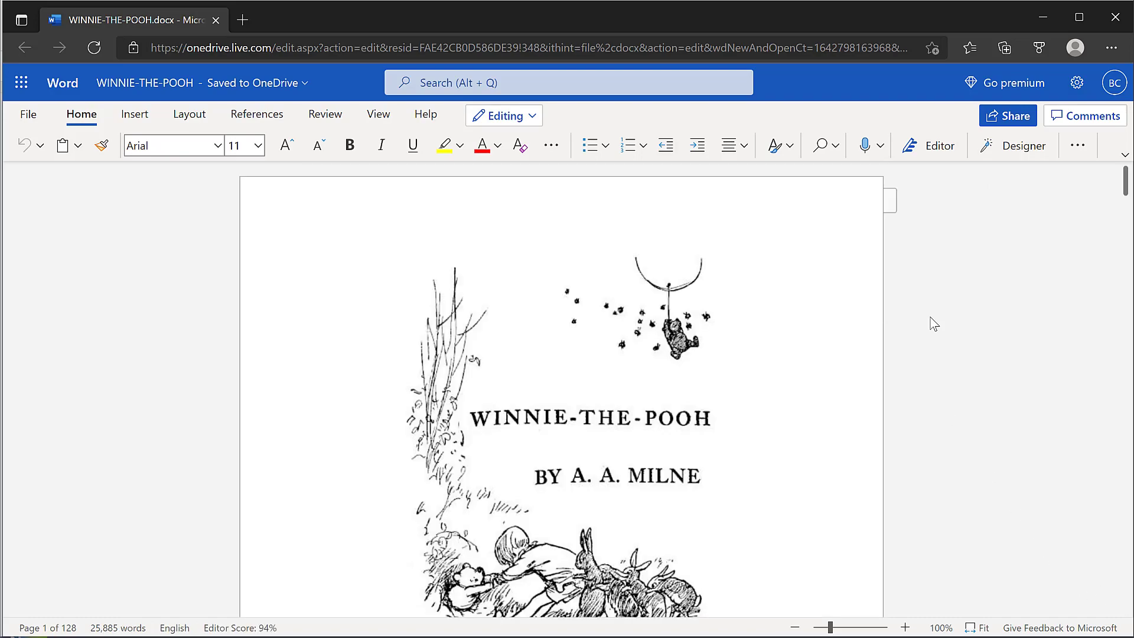
mouse_move(1125, 190)
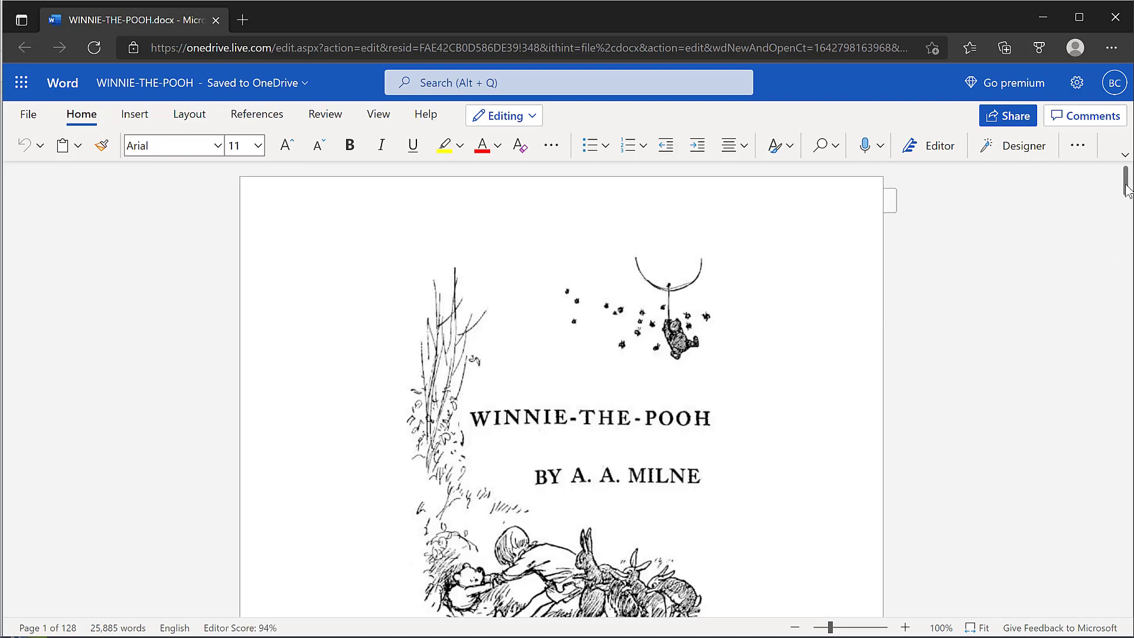
scroll("down", 3)
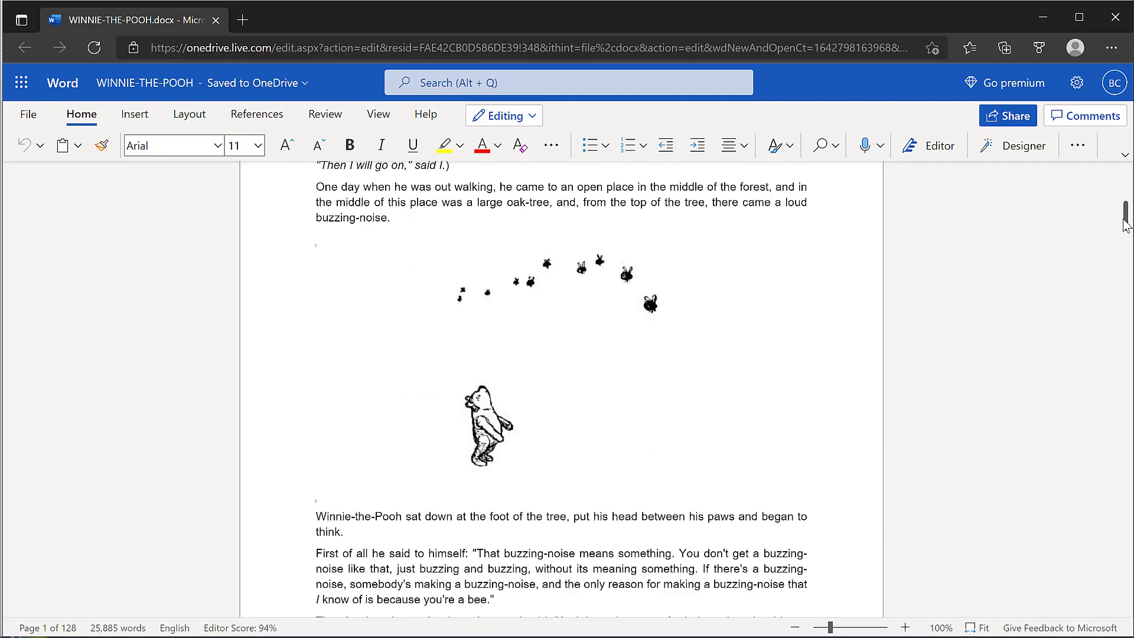
scroll("down", 3)
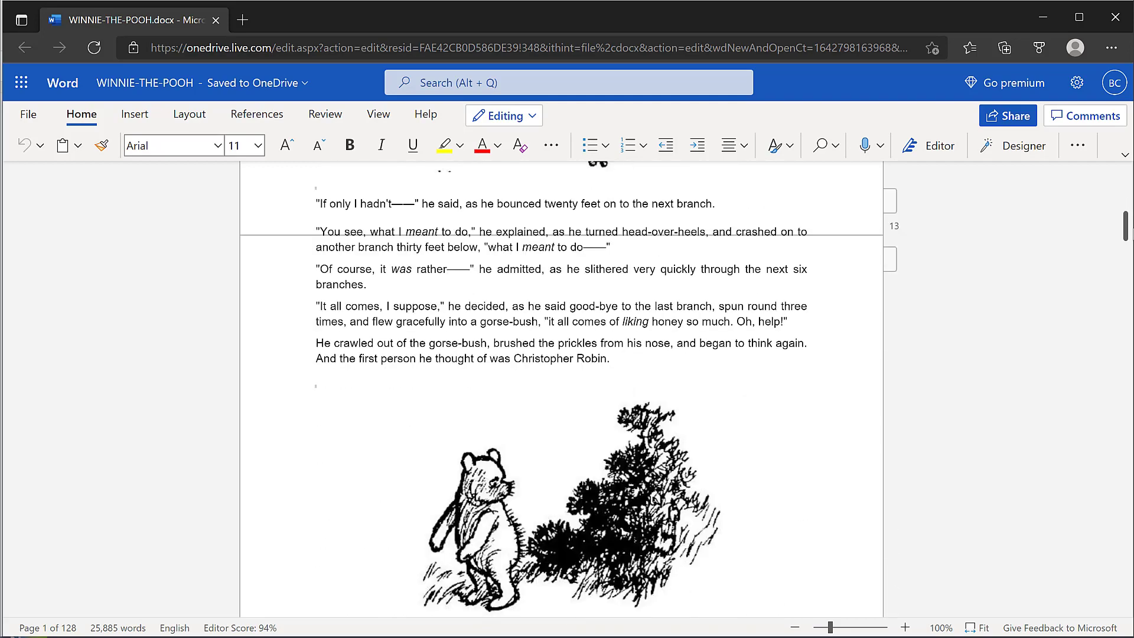
left_click(367, 285)
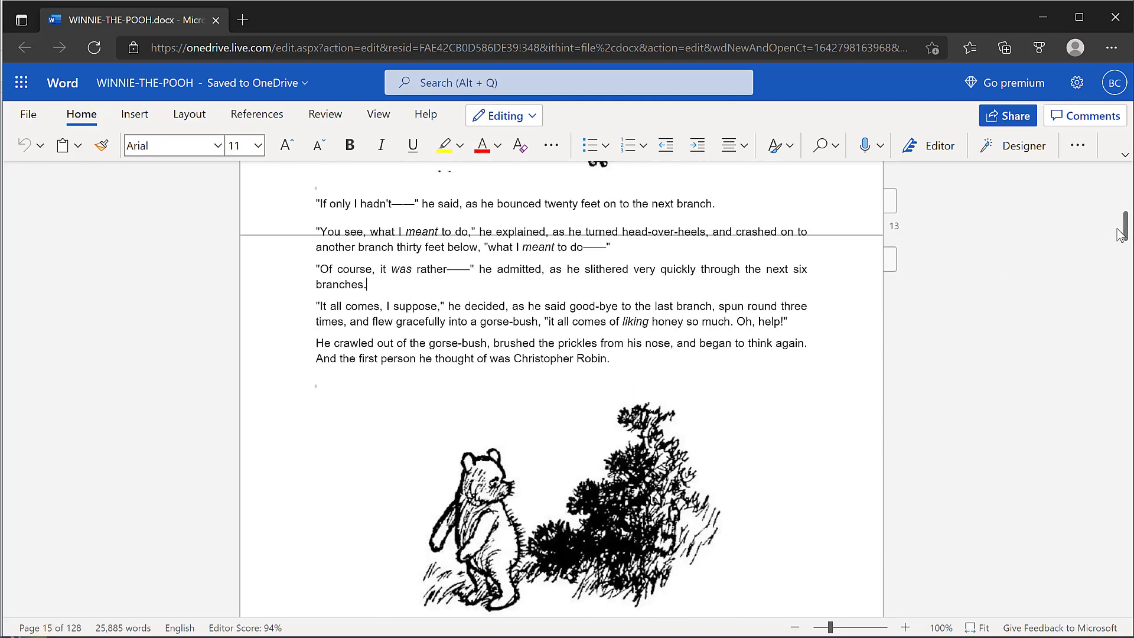
scroll("down", 3)
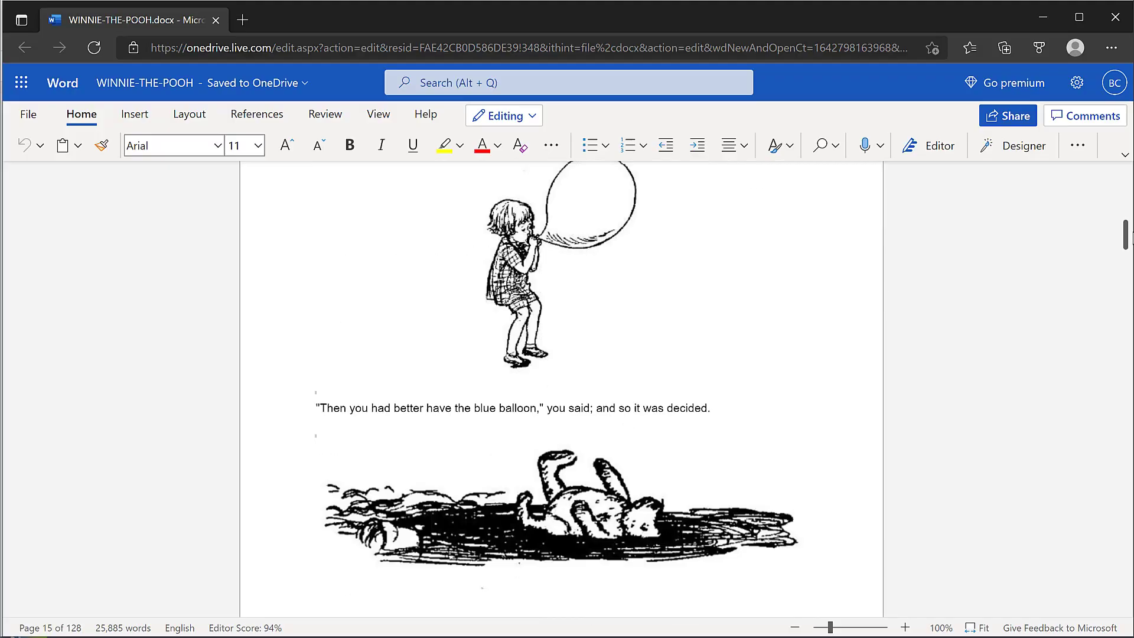